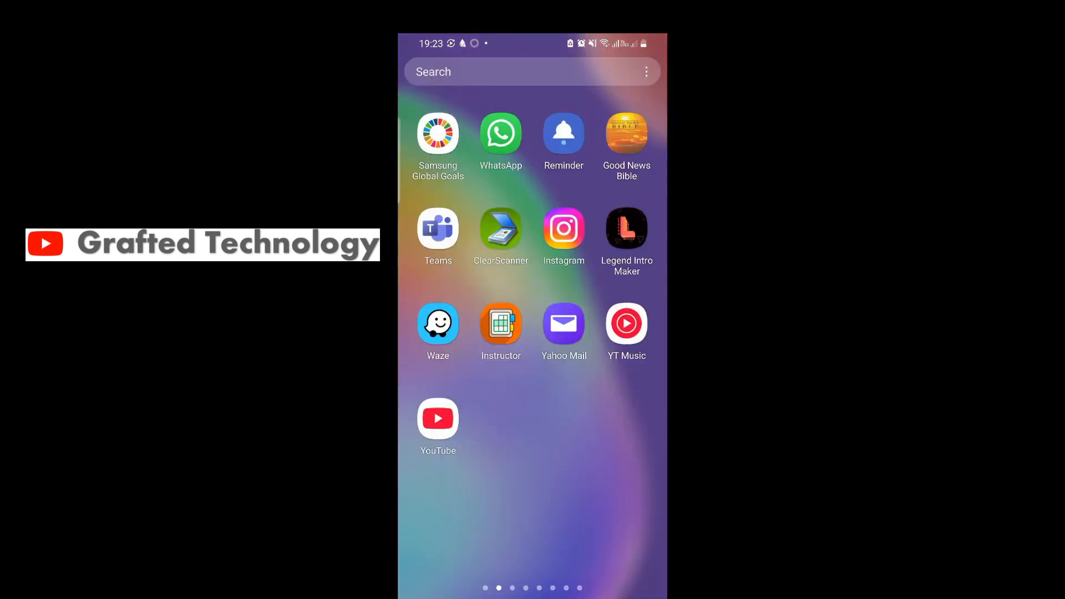
- Launch Instagram from the home screen to its home feed
click(563, 229)
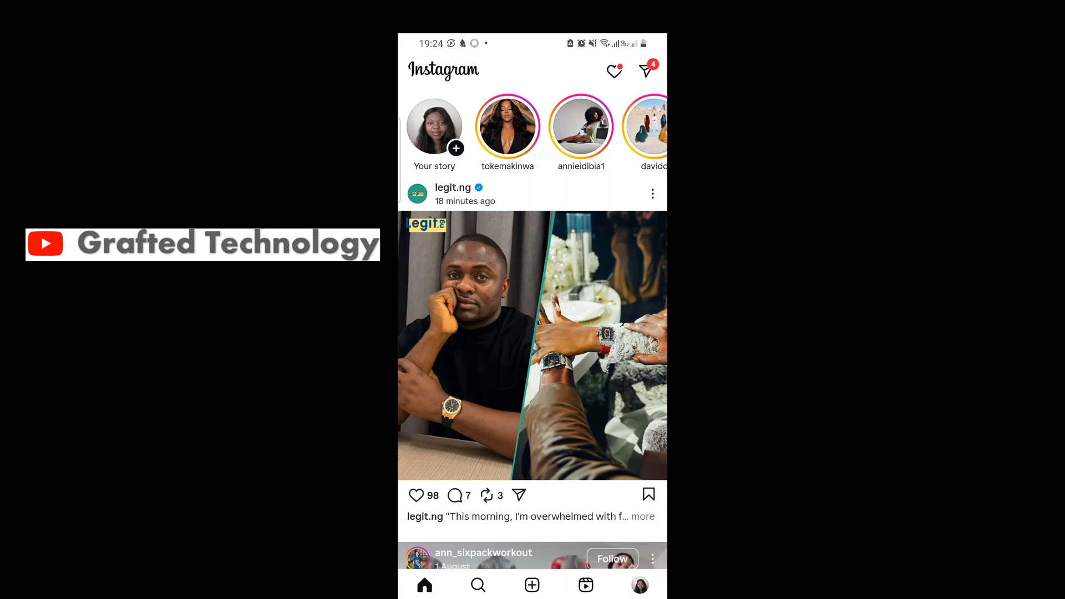
- Go to your profile and open the settings menu leading to Accounts Center
click(639, 585)
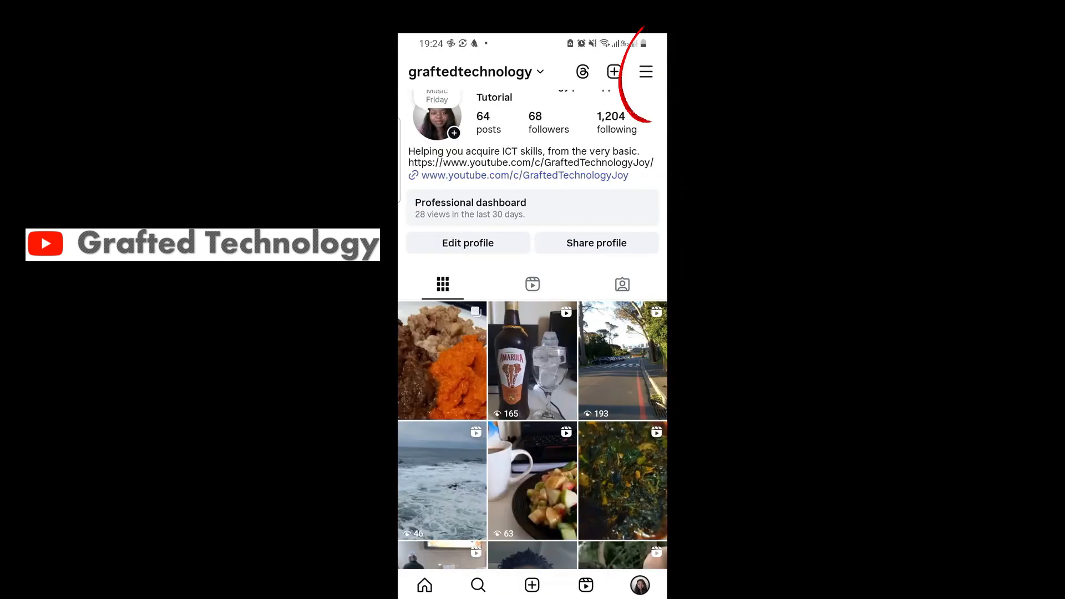
click(644, 71)
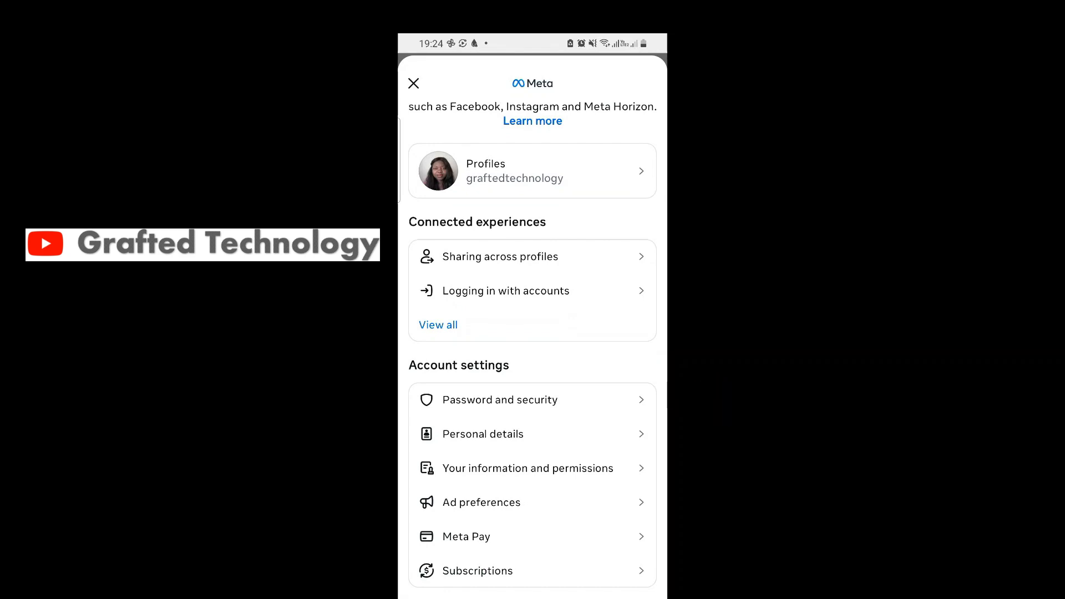
- Navigate through Password and security to the Saved login information page
click(498, 400)
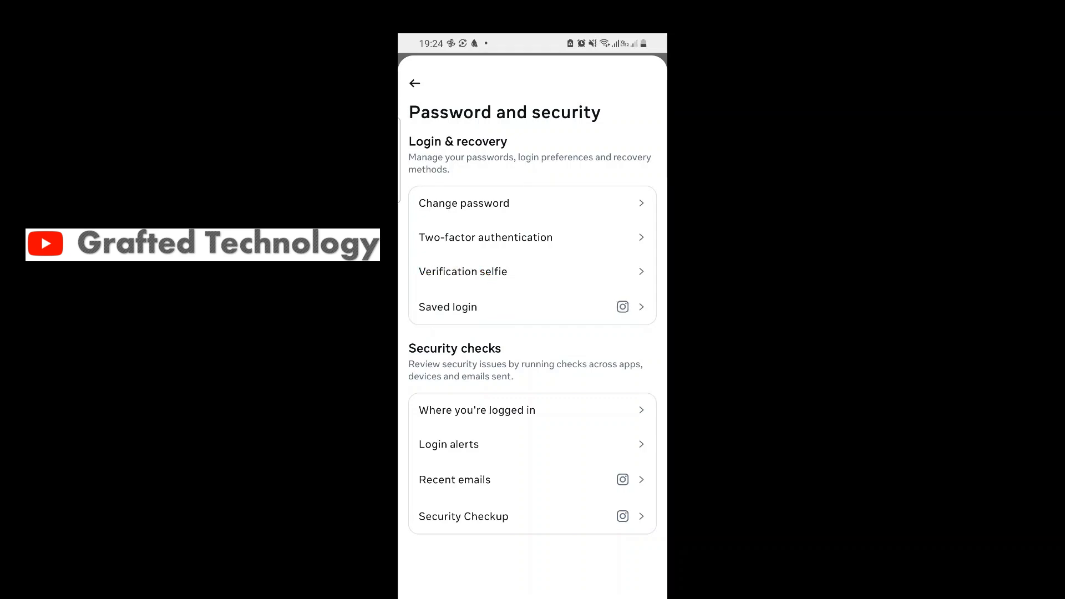
click(447, 306)
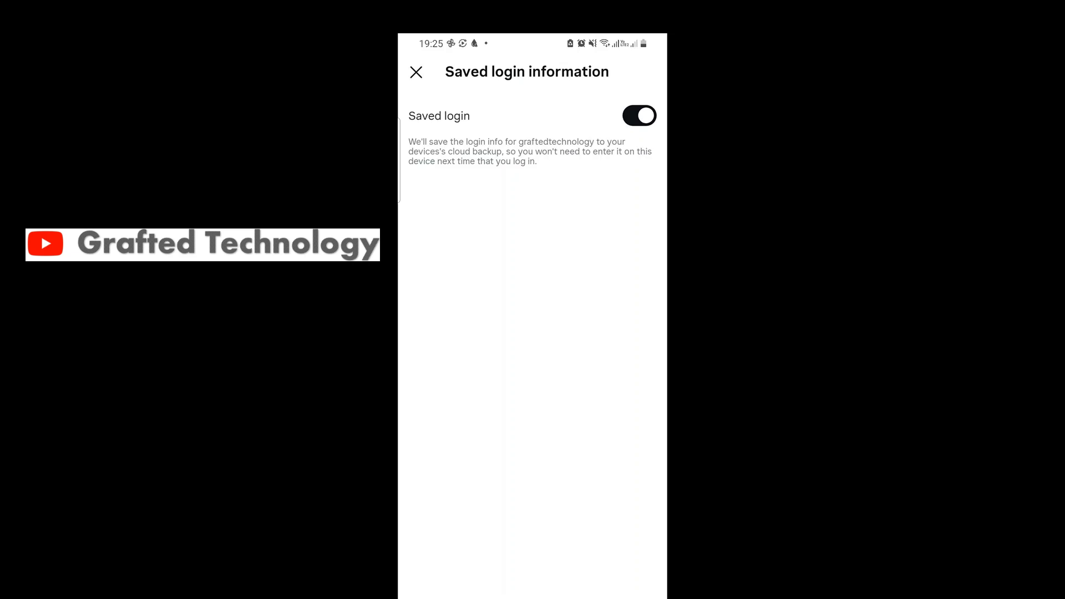
- Switch off Saved login for graftedtechnology and confirm Remove
click(638, 115)
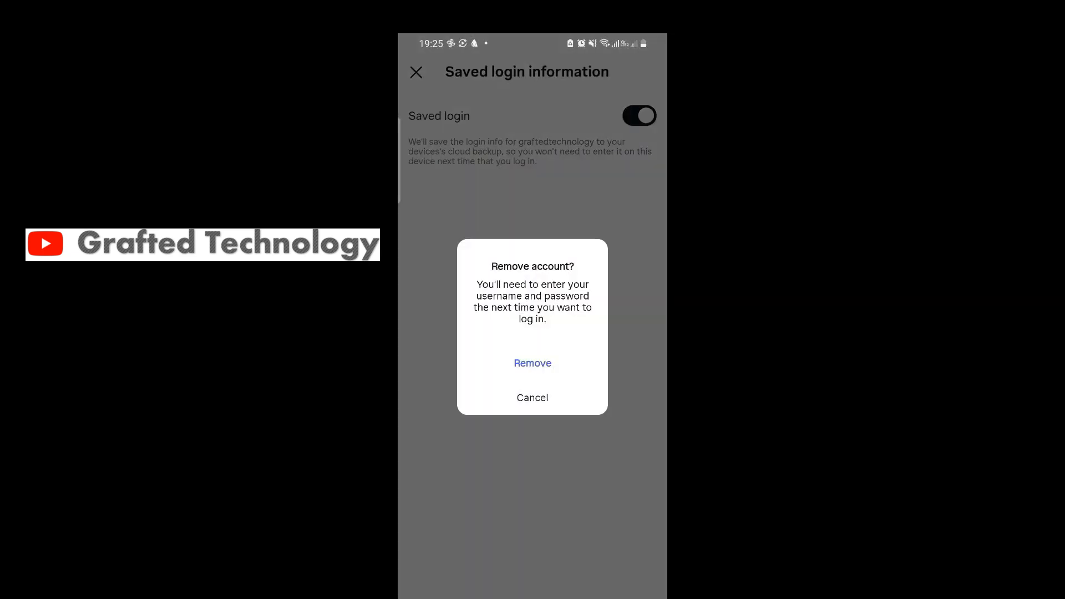
click(532, 363)
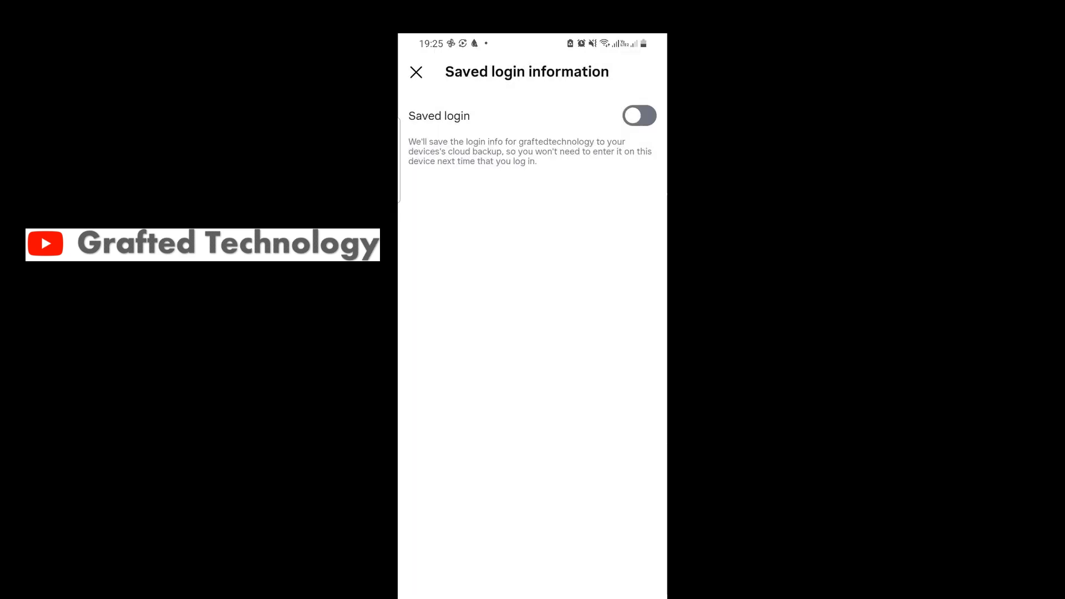